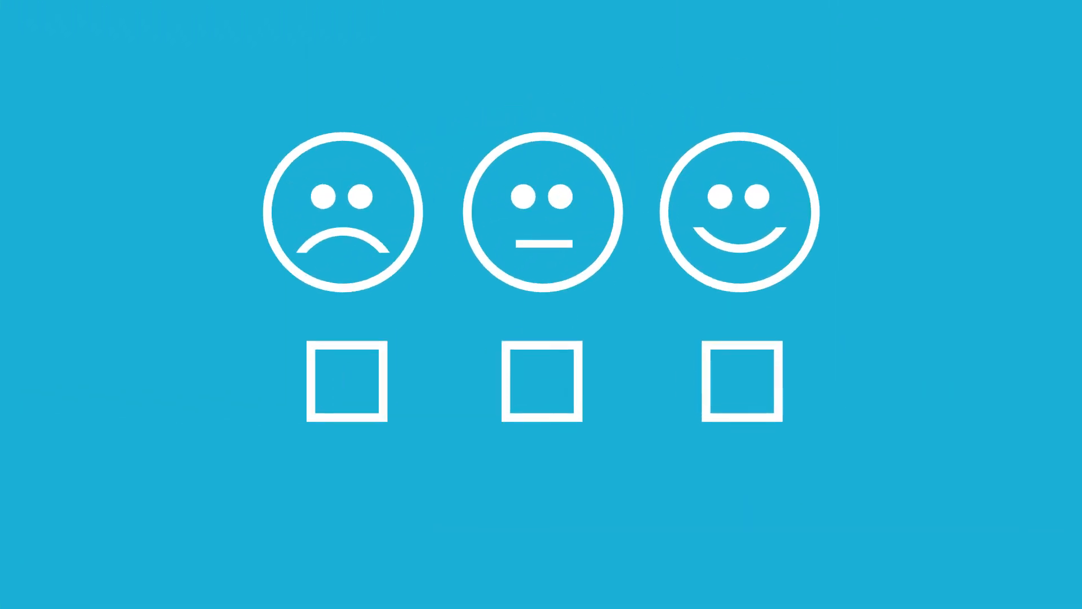
- Play the animation so the happy face's checkbox gets ticked while the others stay empty
{"action": "left_click", "coordinate": [740, 383]}
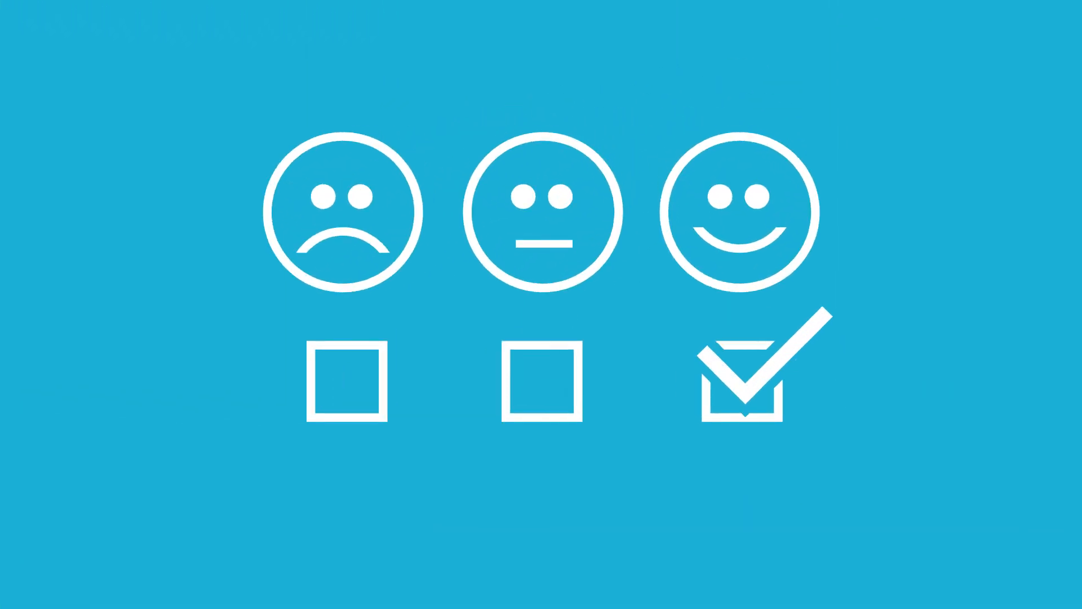